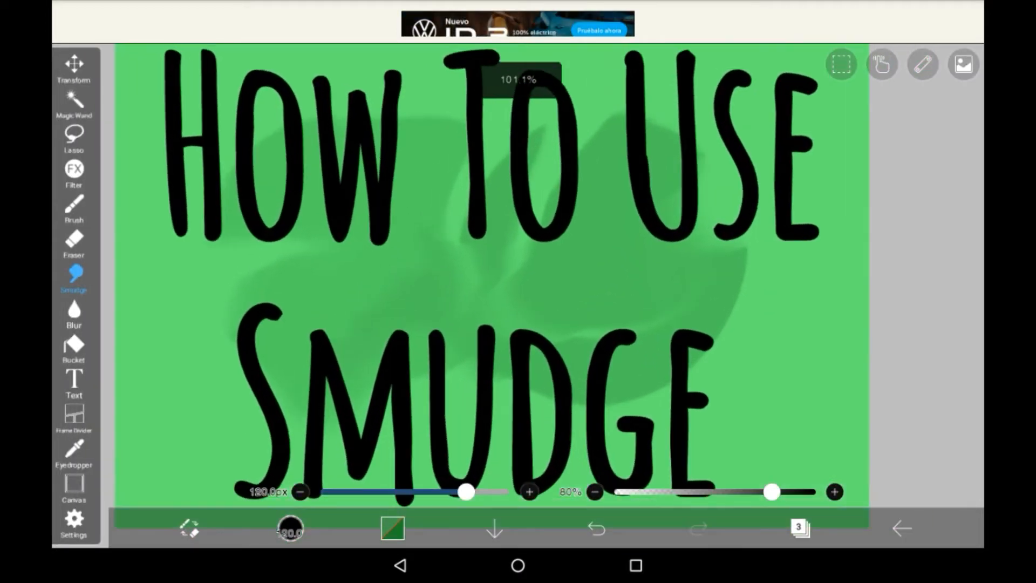
Adjust the brush slider on the new blank white canvas with dark green set
{"action": "left_click_drag", "start_coordinate": [466, 492], "coordinate": [406, 492]}
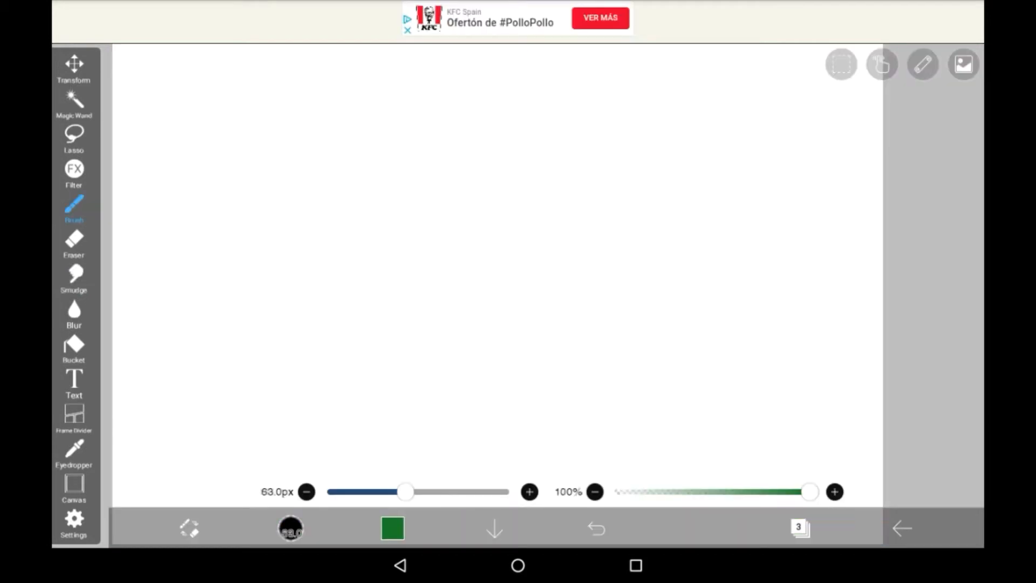
Shrink the brush, then paint diagonal green and yellow strokes and a soft yellow blob
{"action": "left_click_drag", "start_coordinate": [406, 491], "coordinate": [382, 492]}
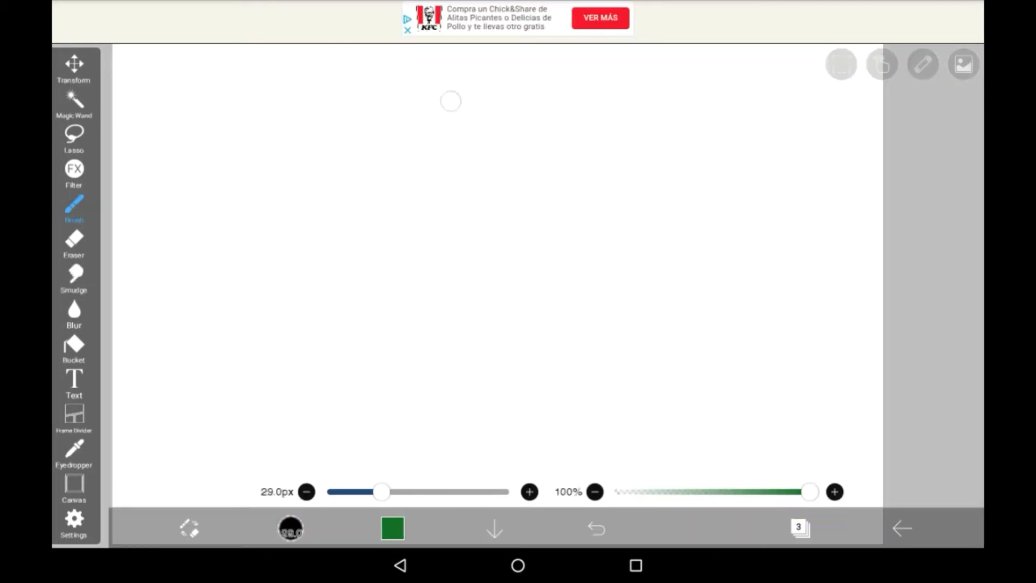
{"action": "left_click_drag", "start_coordinate": [218, 330], "coordinate": [453, 96]}
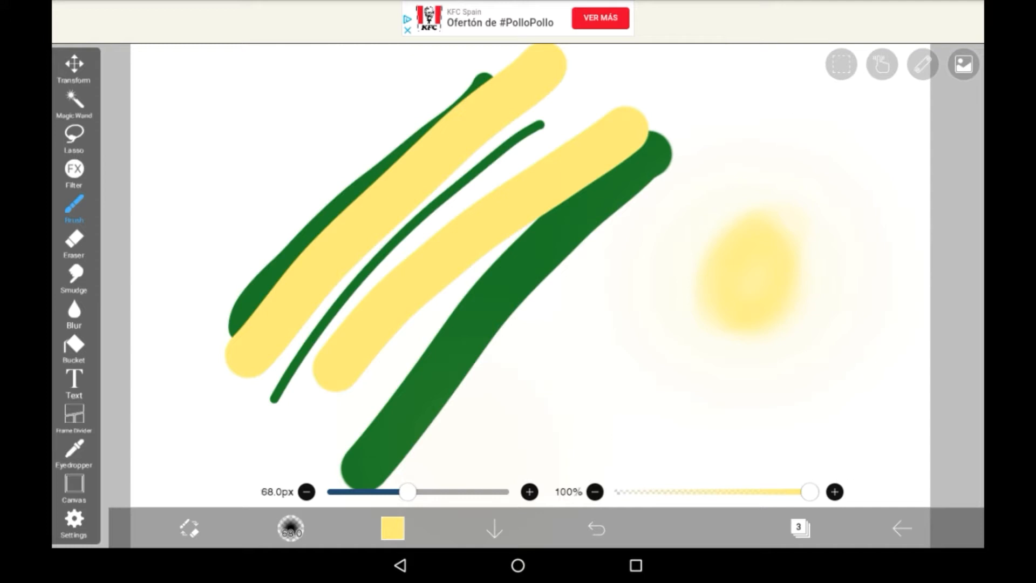
{"action": "left_click_drag", "start_coordinate": [407, 492], "coordinate": [336, 492]}
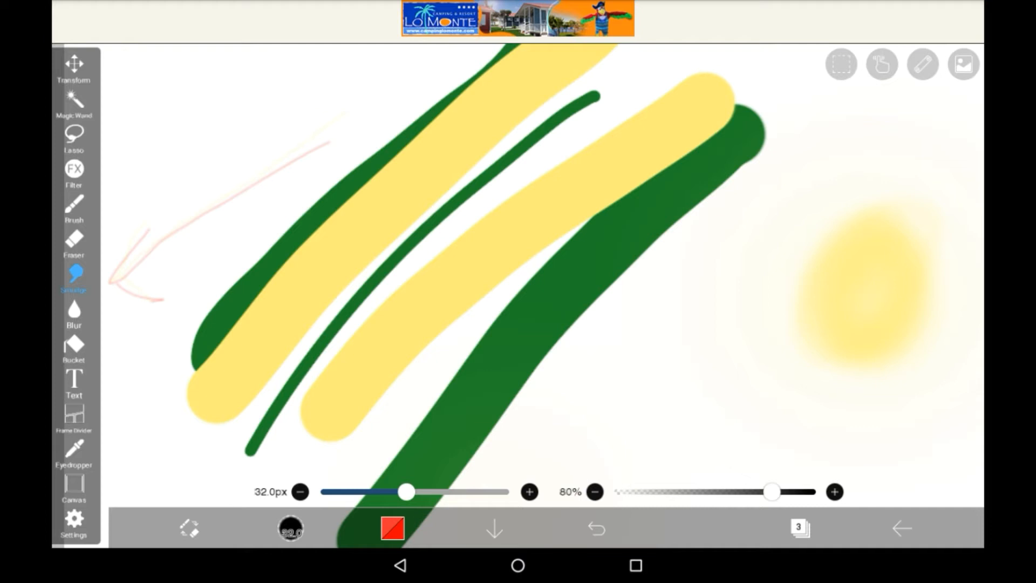
Choose Dip Pen (Soft) from the smudge brush list at 120 px, full opacity
{"action": "left_click", "coordinate": [74, 277]}
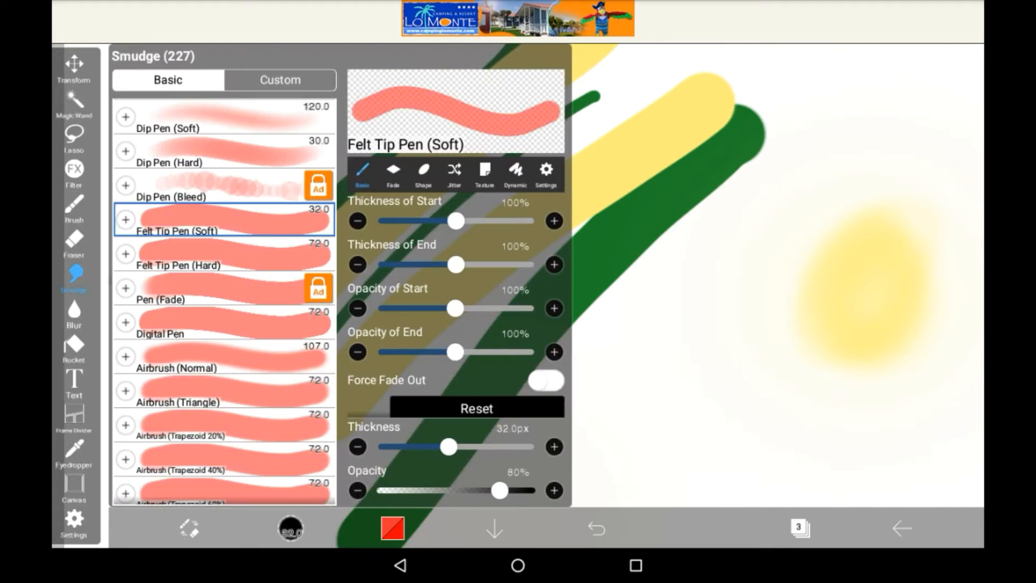
{"action": "scroll", "scroll_direction": "down", "scroll_amount": 3}
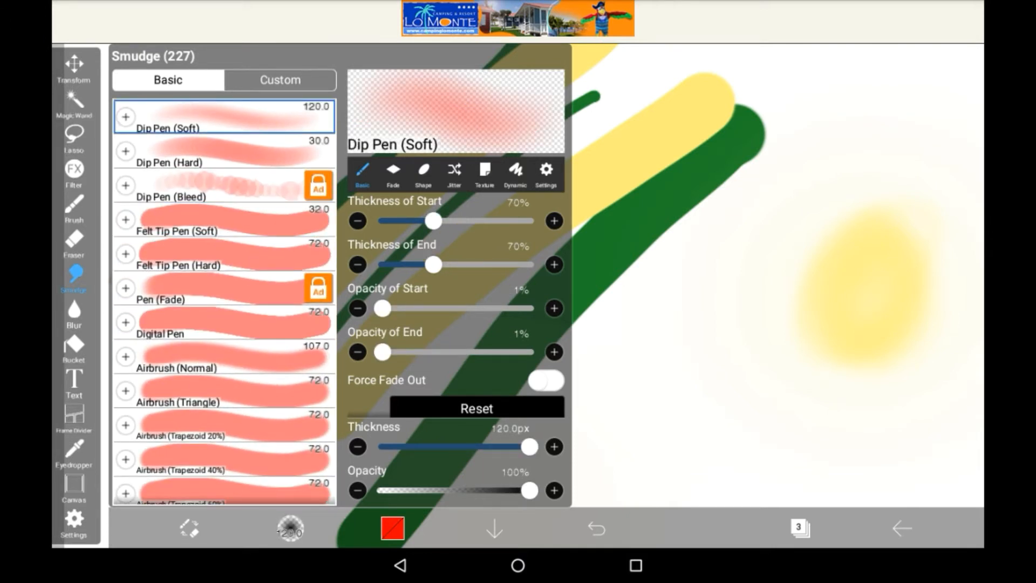
{"action": "scroll", "scroll_direction": "down", "scroll_amount": 3}
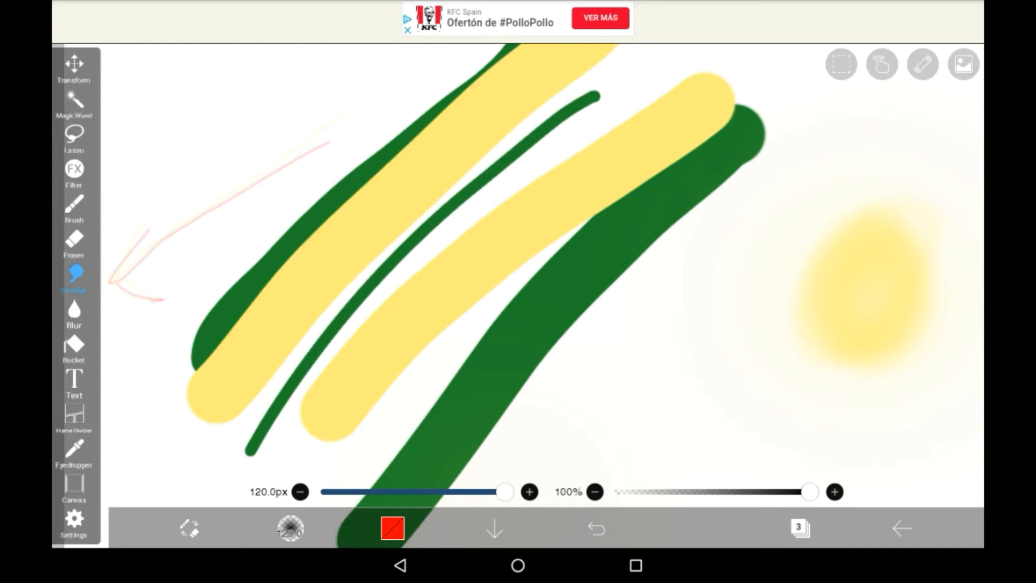
Thin the smudge to about 27 px at 20% opacity and smudge across the stripes
{"action": "left_click_drag", "start_coordinate": [505, 491], "coordinate": [449, 492]}
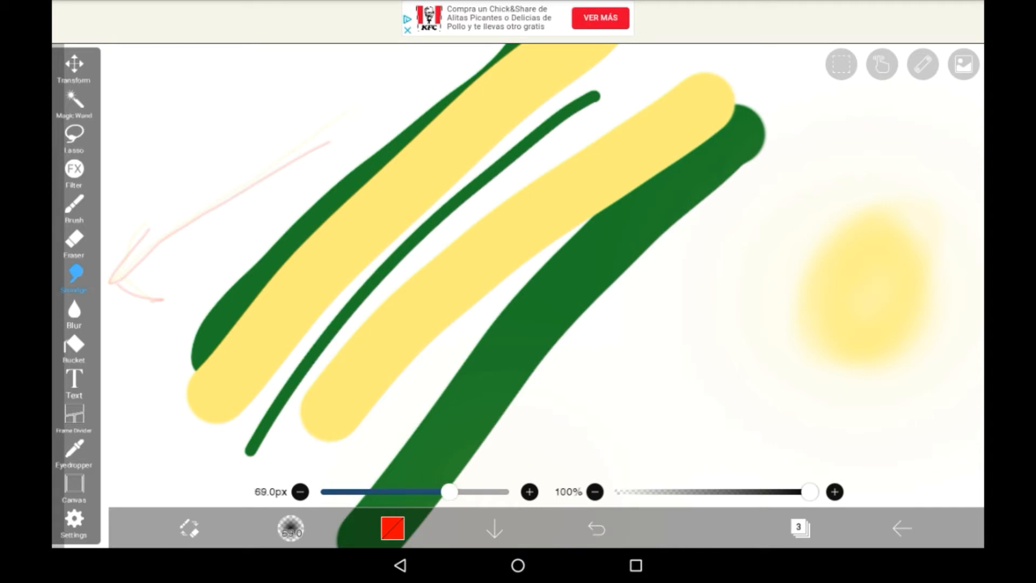
{"action": "left_click_drag", "start_coordinate": [810, 492], "coordinate": [654, 491]}
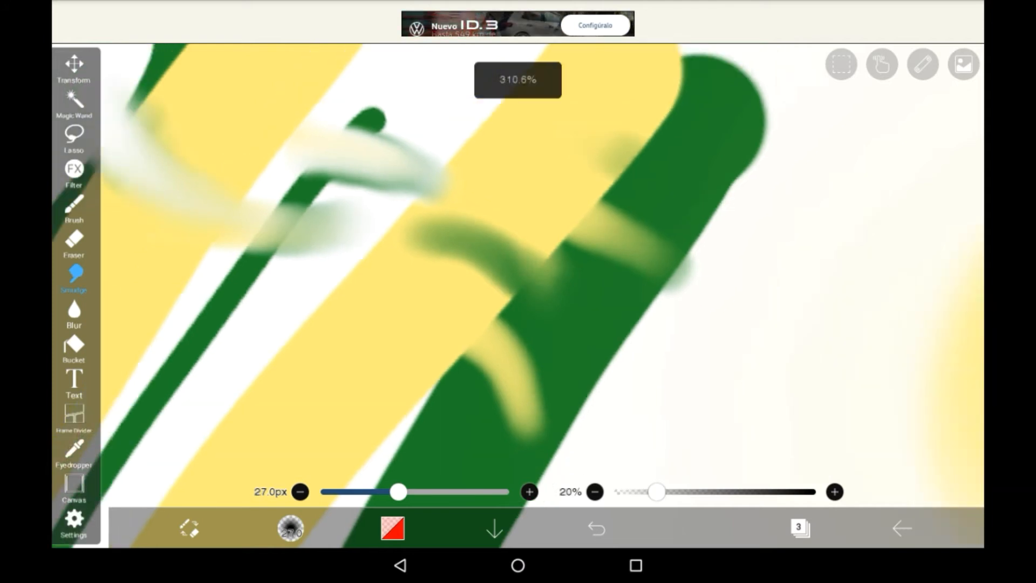
Smear green into the yellow stripe, smudge the stripe ends, and streak the yellow blob
{"action": "left_click_drag", "start_coordinate": [656, 491], "coordinate": [727, 491]}
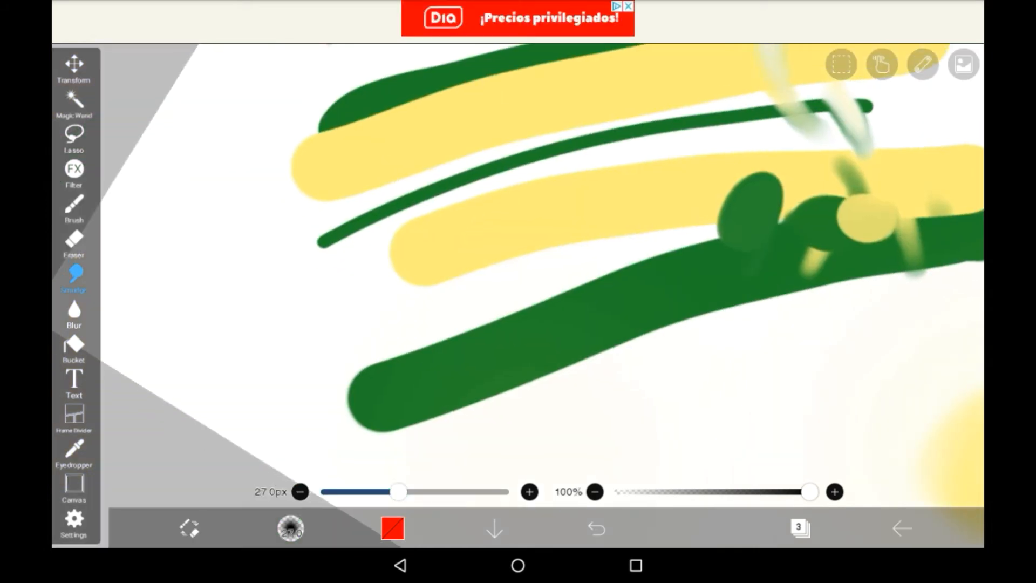
{"action": "left_click_drag", "start_coordinate": [367, 89], "coordinate": [367, 238]}
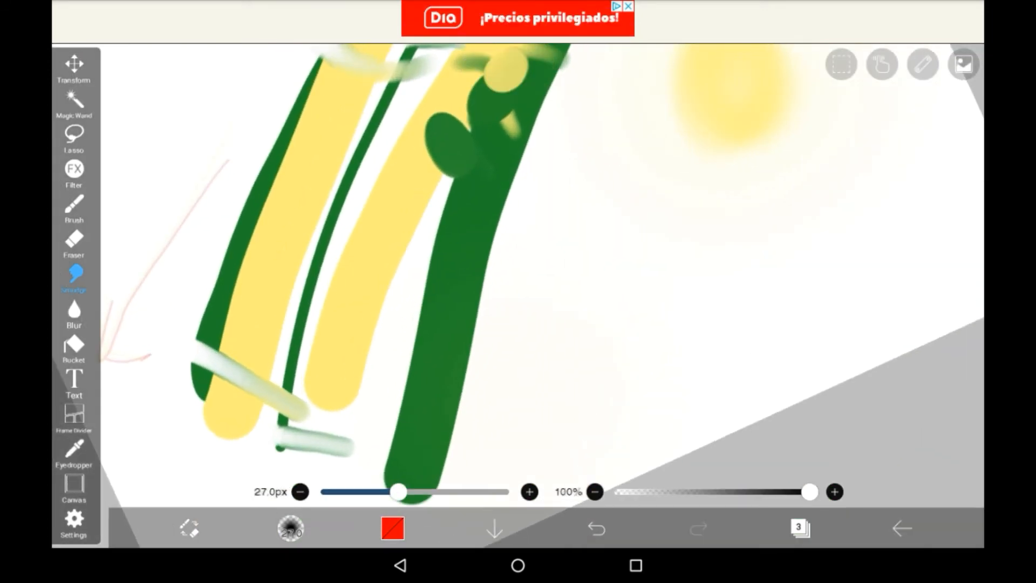
{"action": "left_click", "coordinate": [595, 528]}
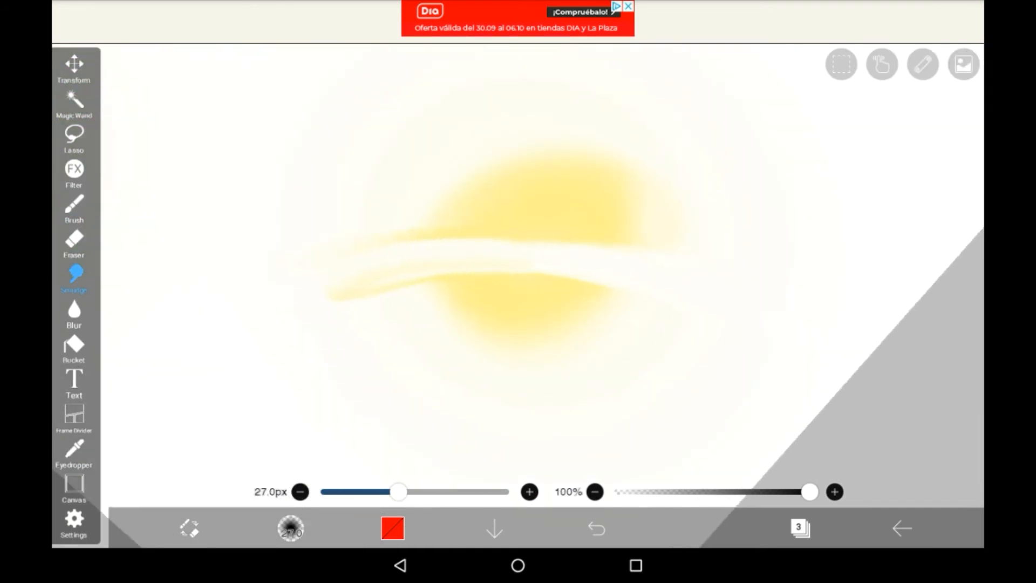
Smudge a large soft yellow smear over the green stripes
{"action": "left_click_drag", "start_coordinate": [398, 492], "coordinate": [477, 492]}
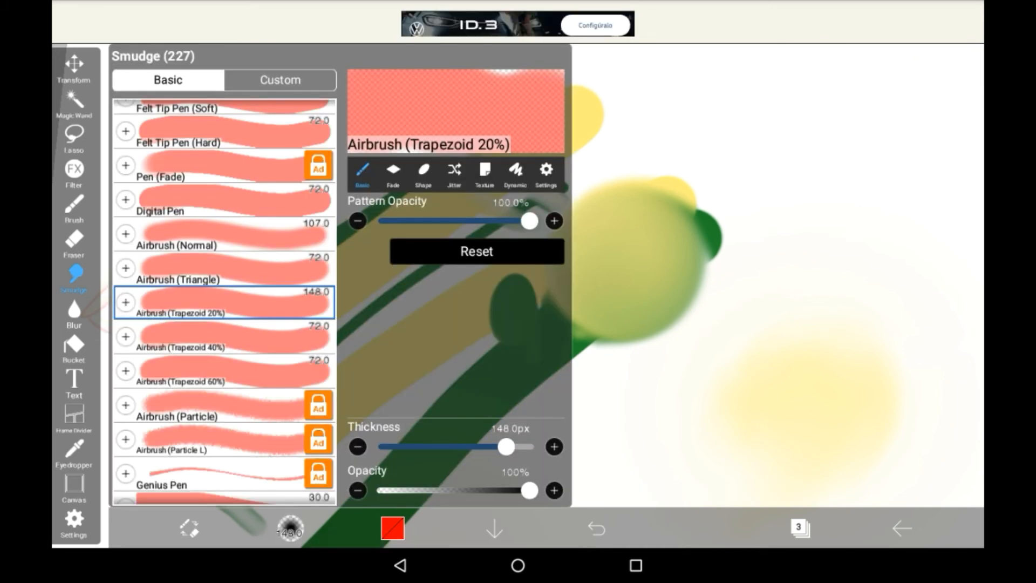
{"action": "scroll", "scroll_direction": "down", "scroll_amount": 3}
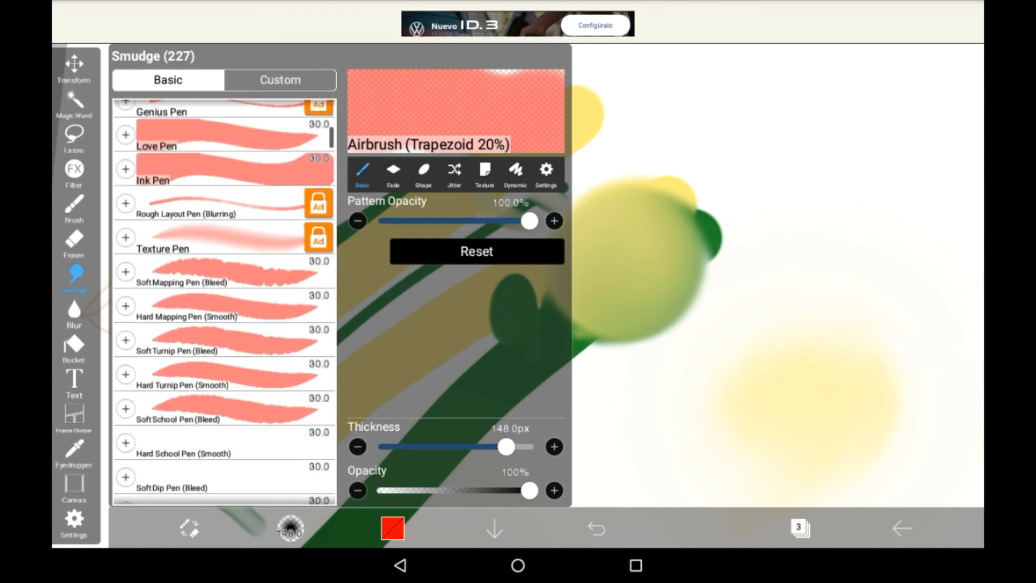
{"action": "scroll", "scroll_direction": "down", "scroll_amount": 3}
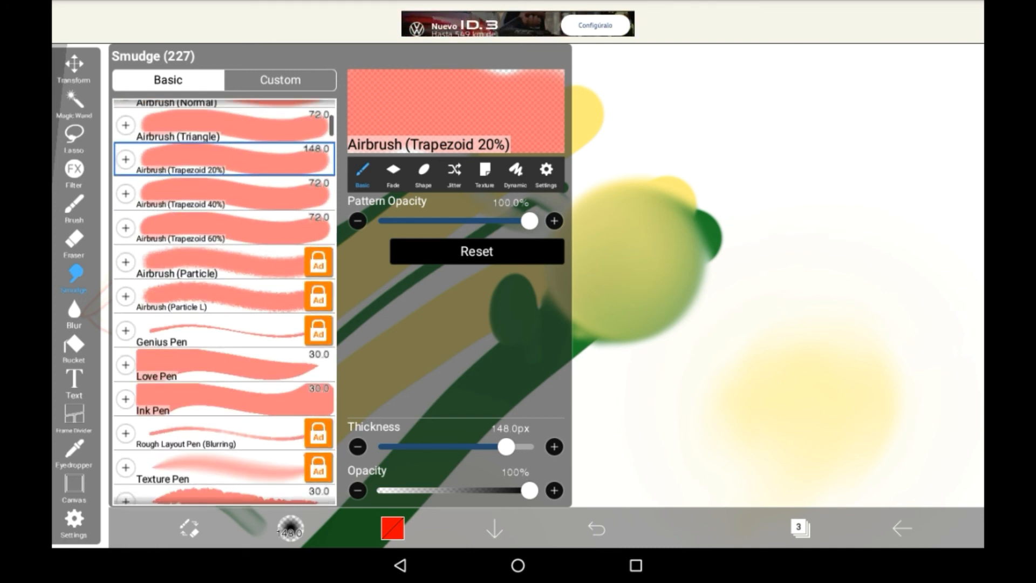
{"action": "scroll", "scroll_direction": "down", "scroll_amount": 3}
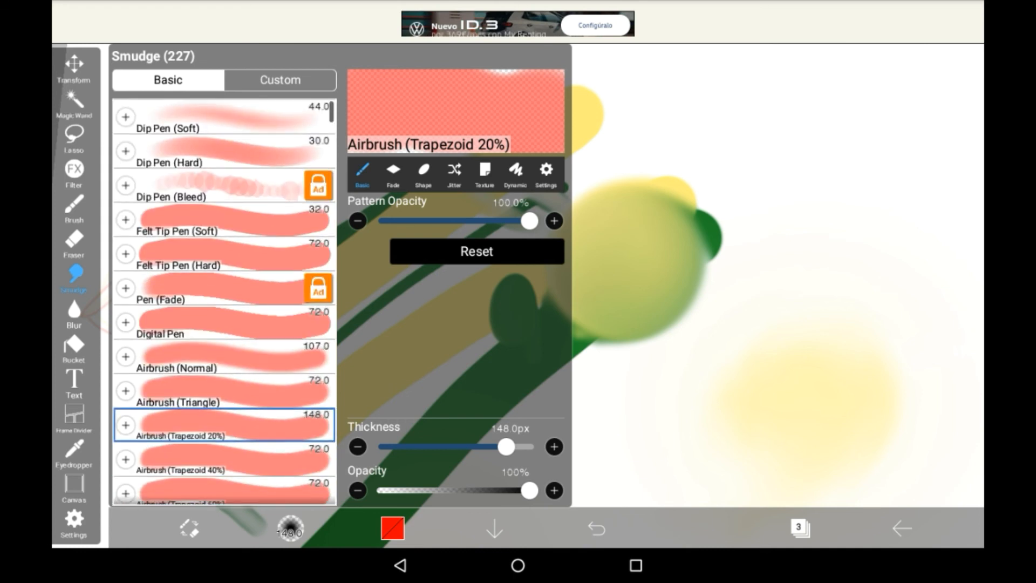